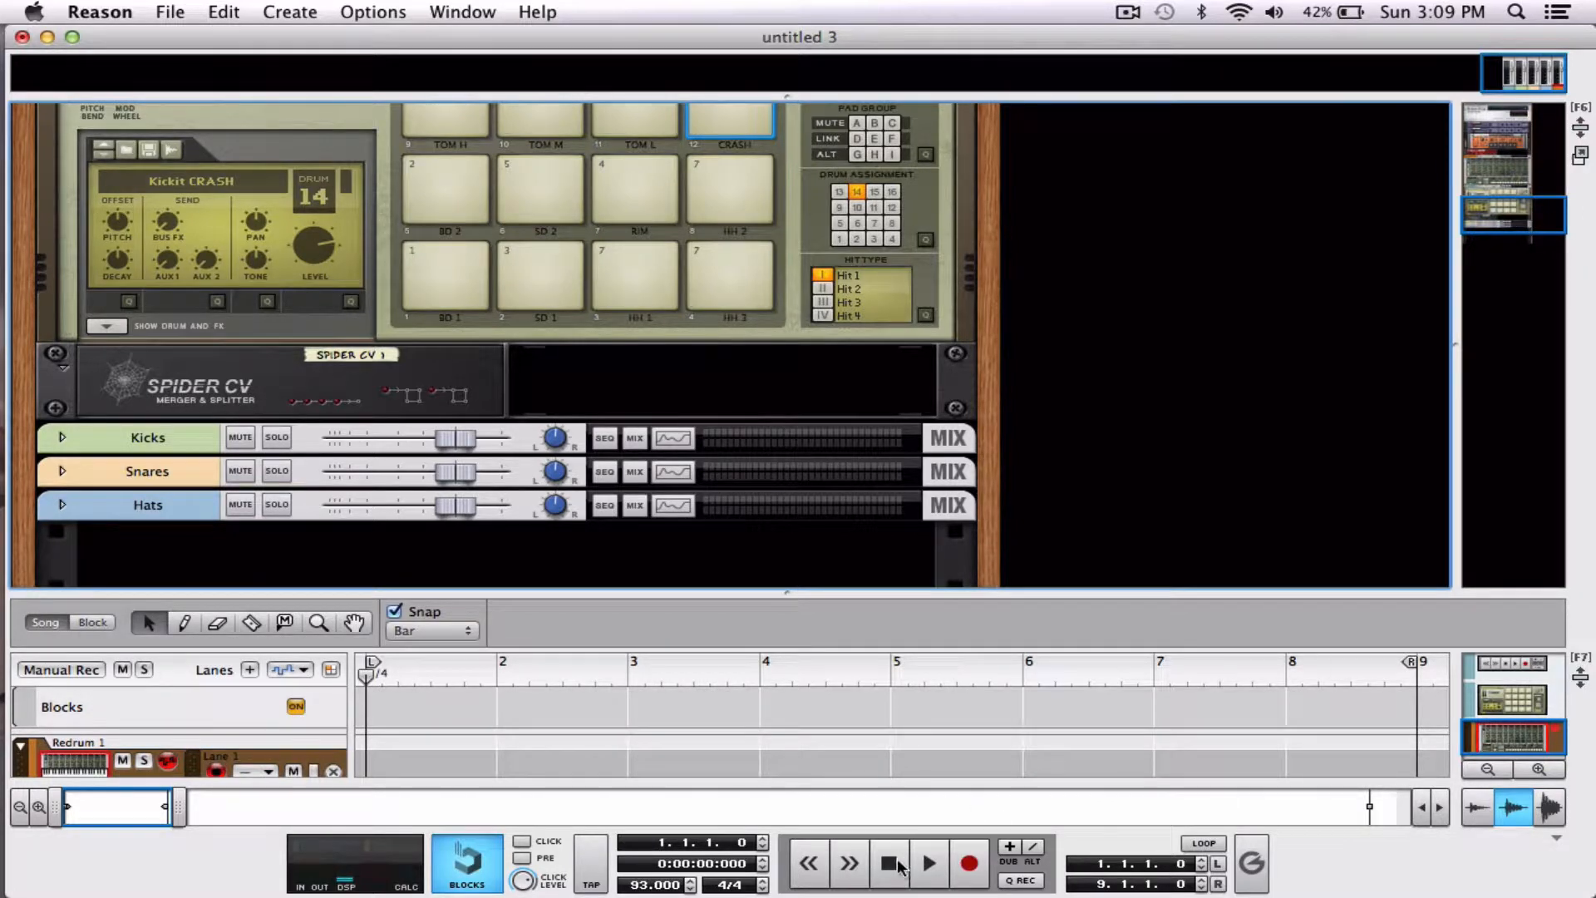
{"action": "mouse_move", "coordinate": [888, 862]}
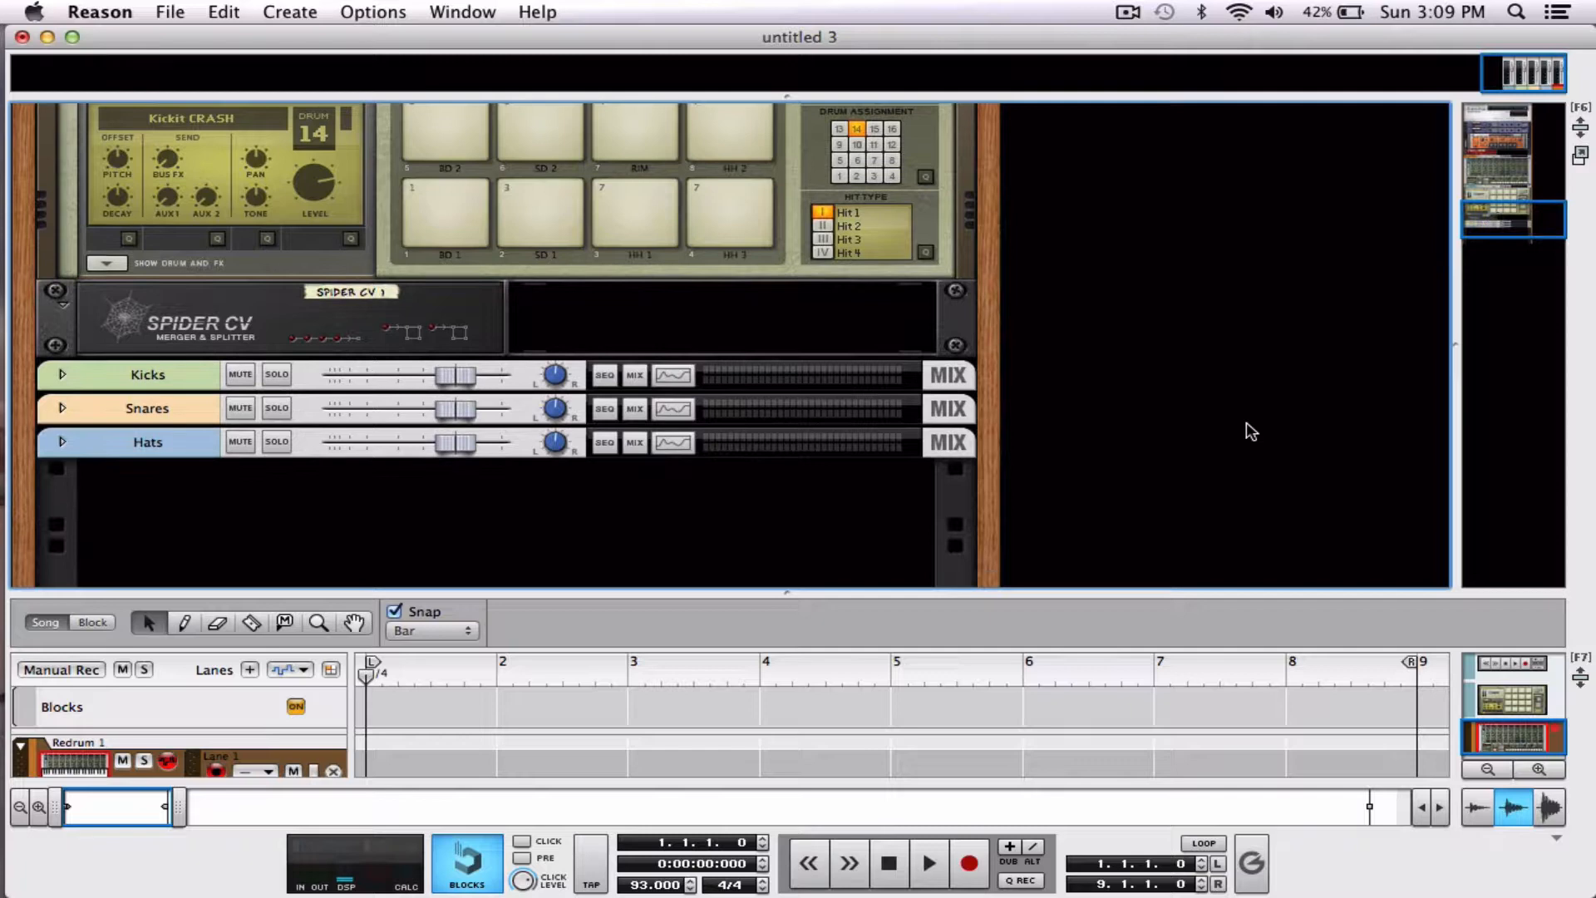
Unfold the Kicks, Snares and Hats mix channels and create a parallel copy of Hats.
{"action": "left_click", "coordinate": [928, 862]}
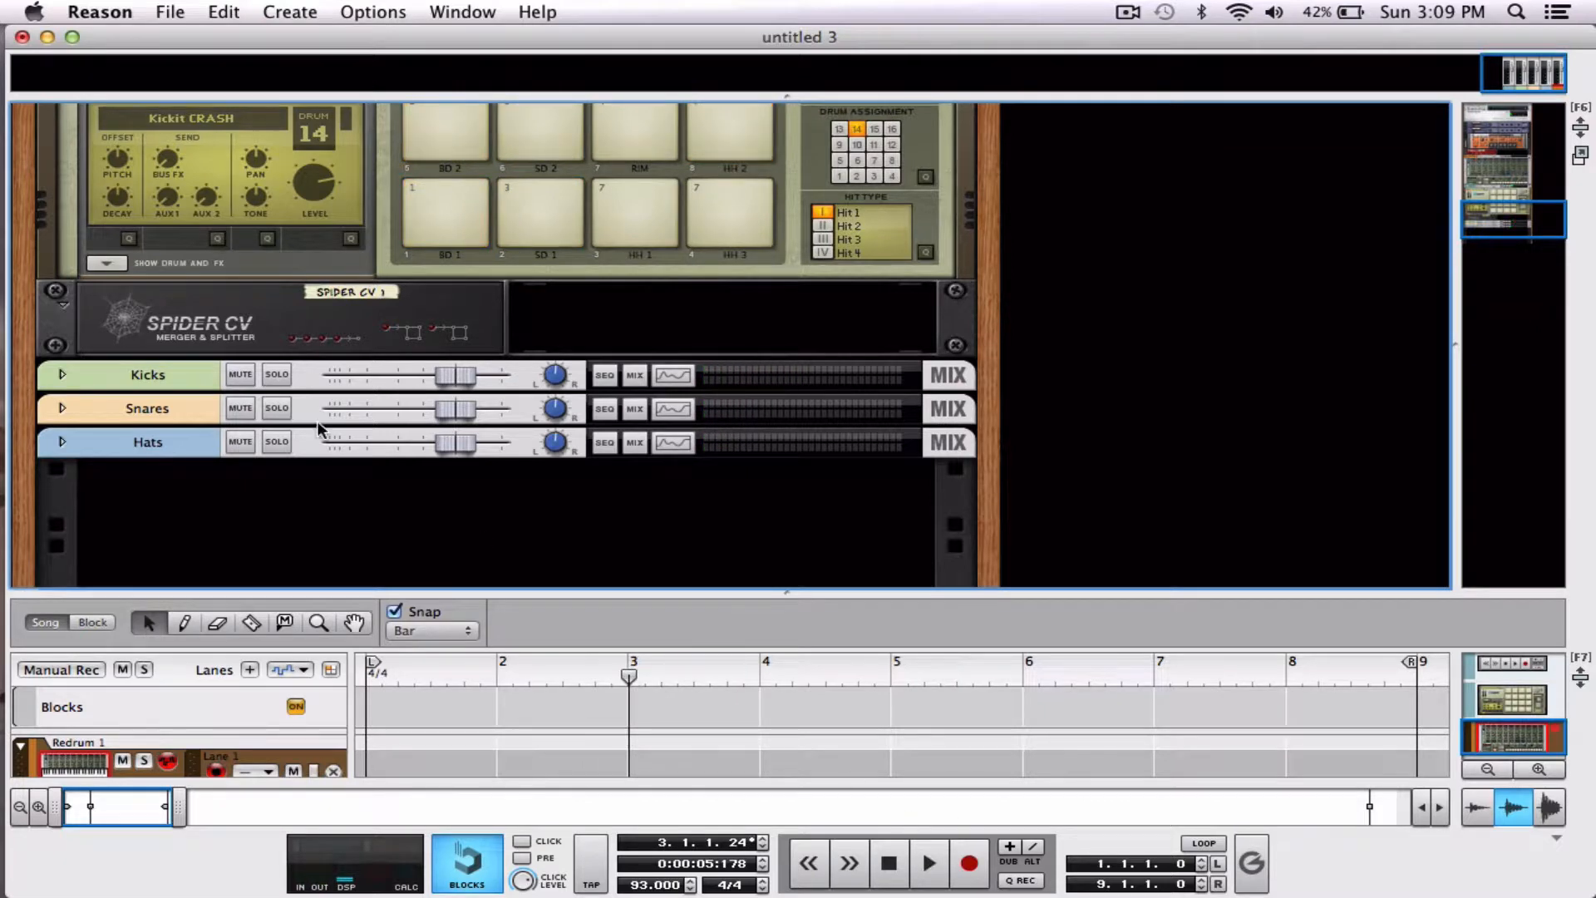
{"action": "left_click", "coordinate": [61, 375]}
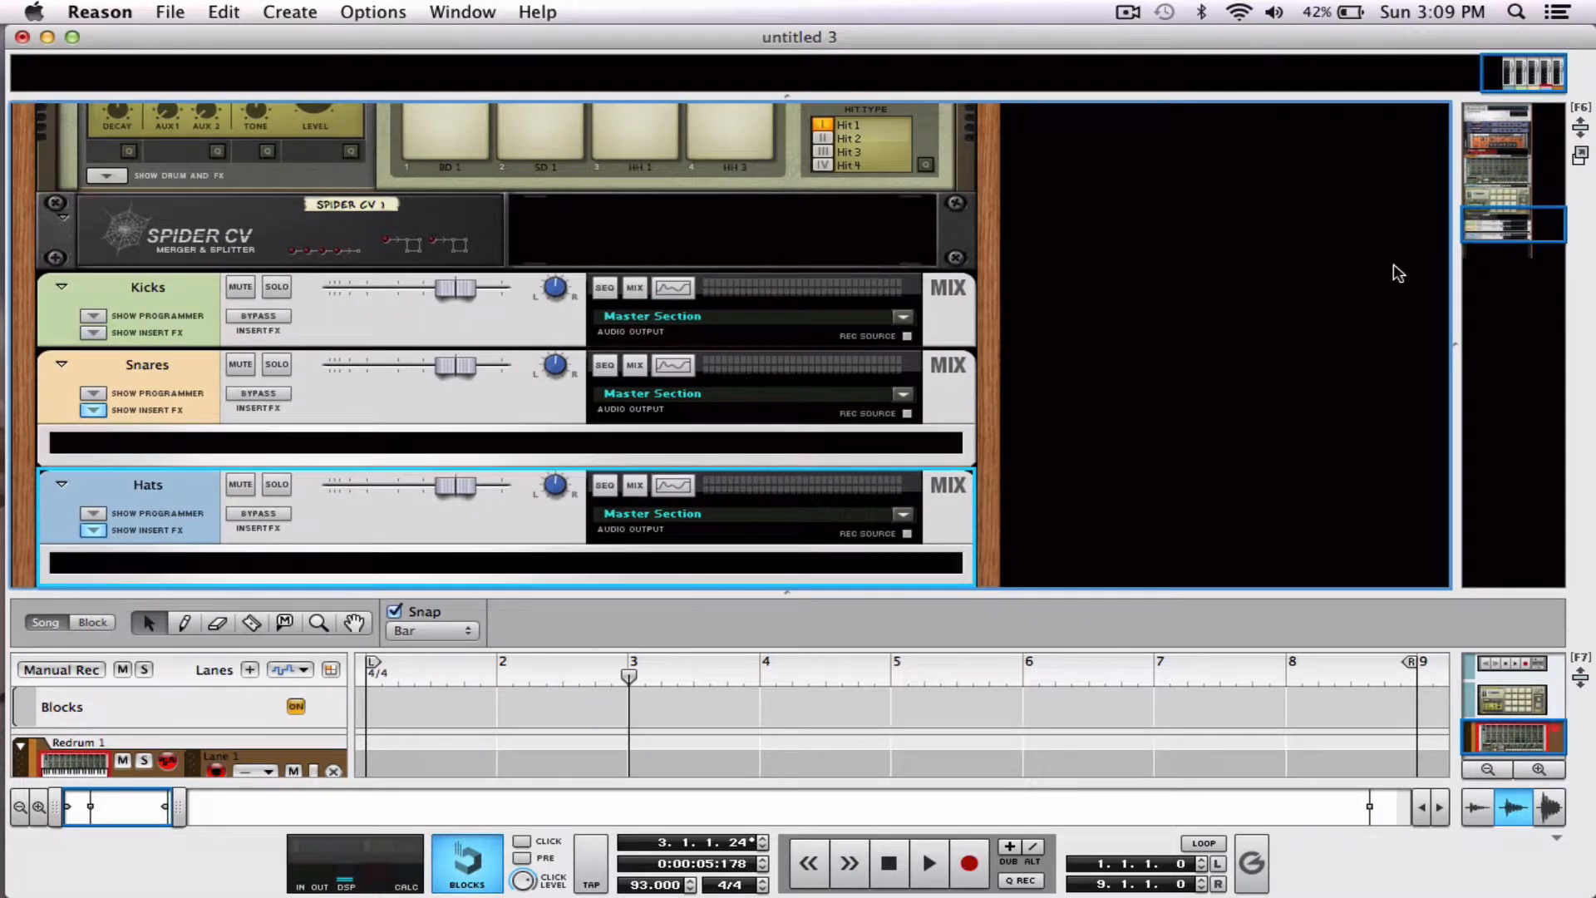
{"action": "scroll", "scroll_direction": "down", "scroll_amount": 3}
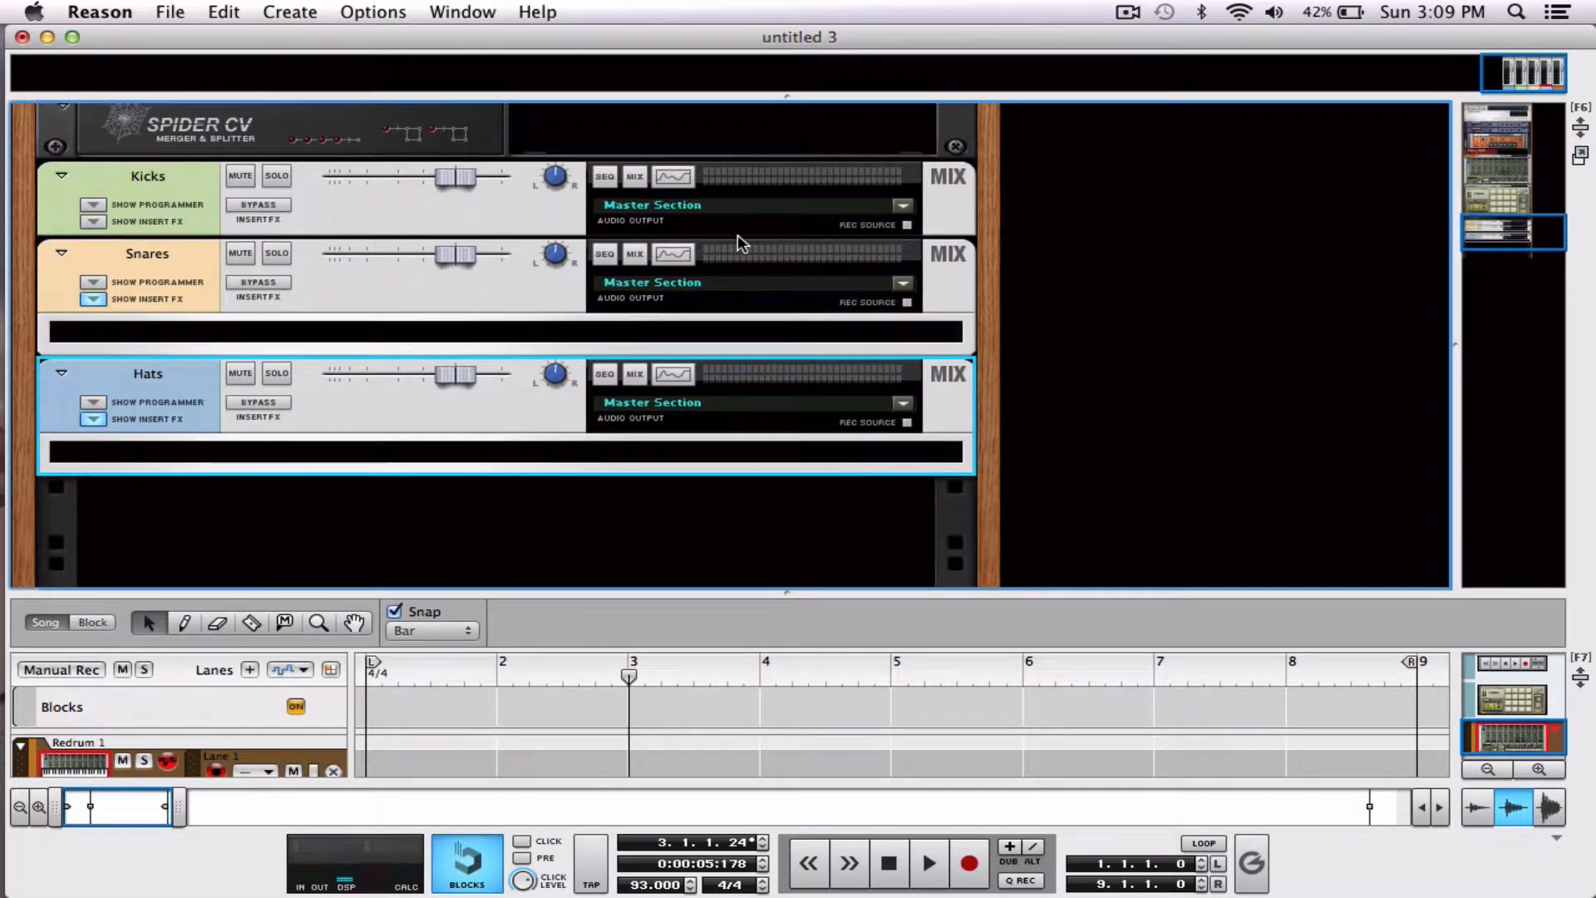
{"action": "mouse_move", "coordinate": [328, 423]}
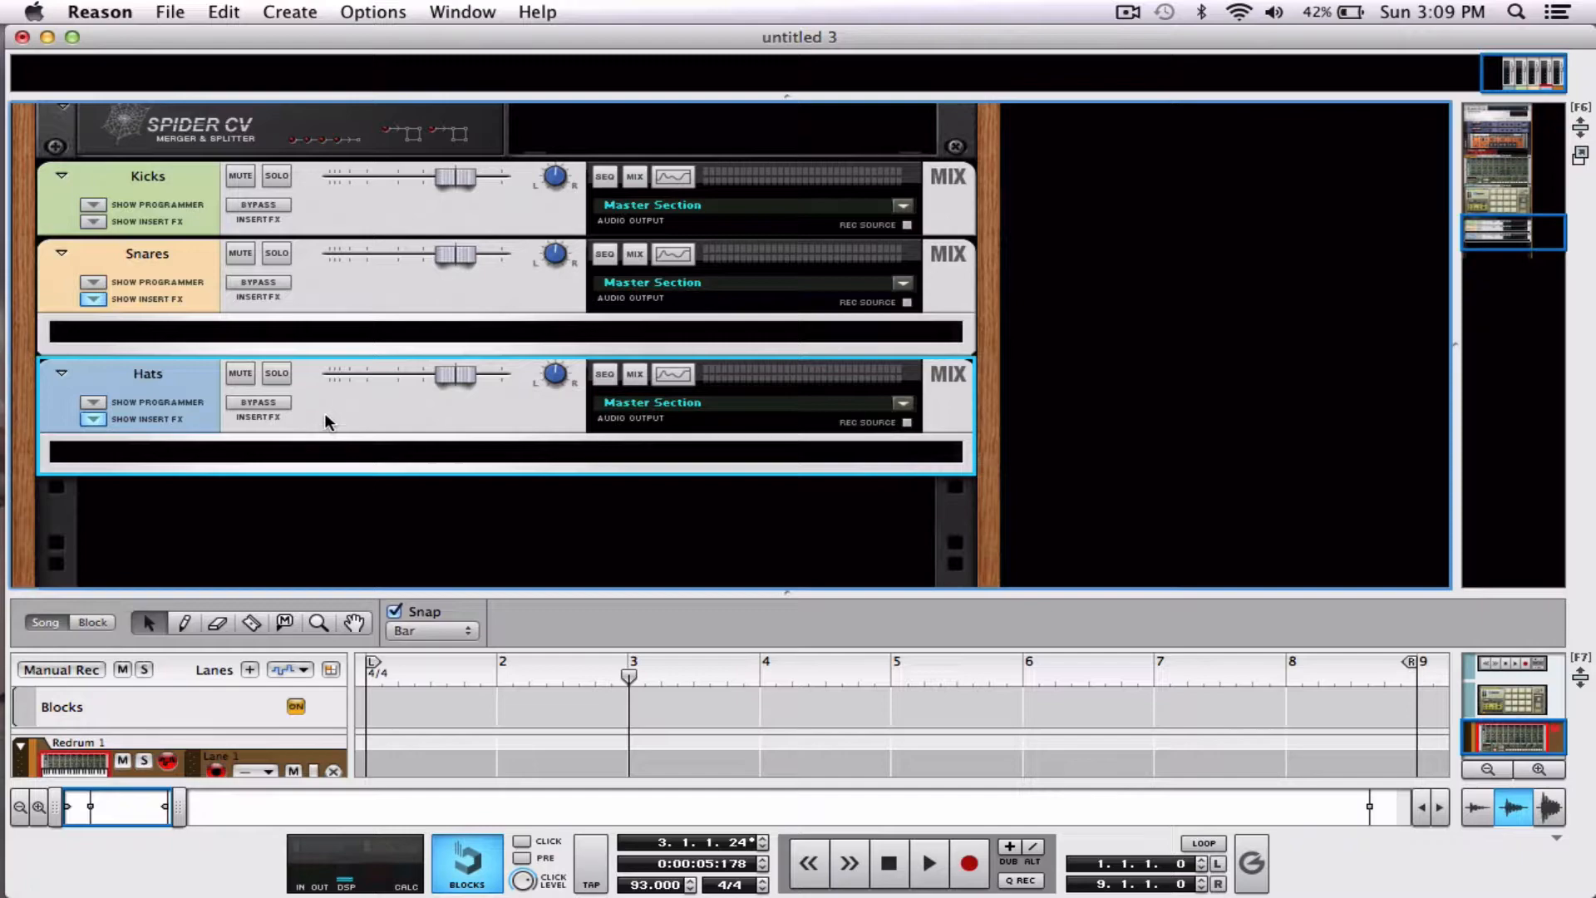
{"action": "right_click", "coordinate": [331, 402]}
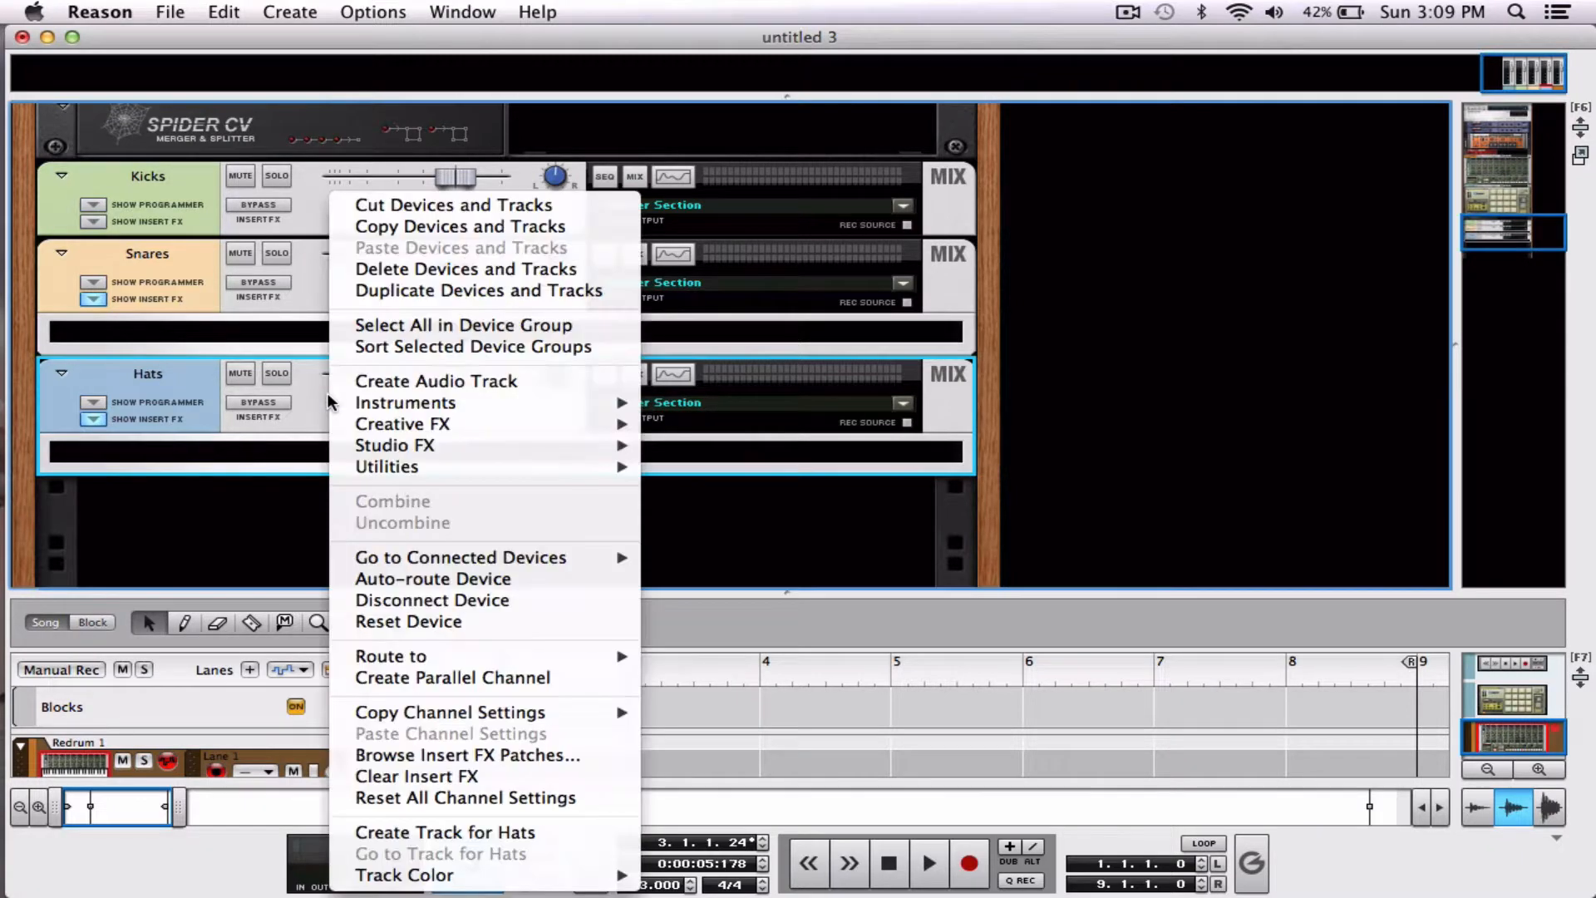
{"action": "mouse_move", "coordinate": [453, 676]}
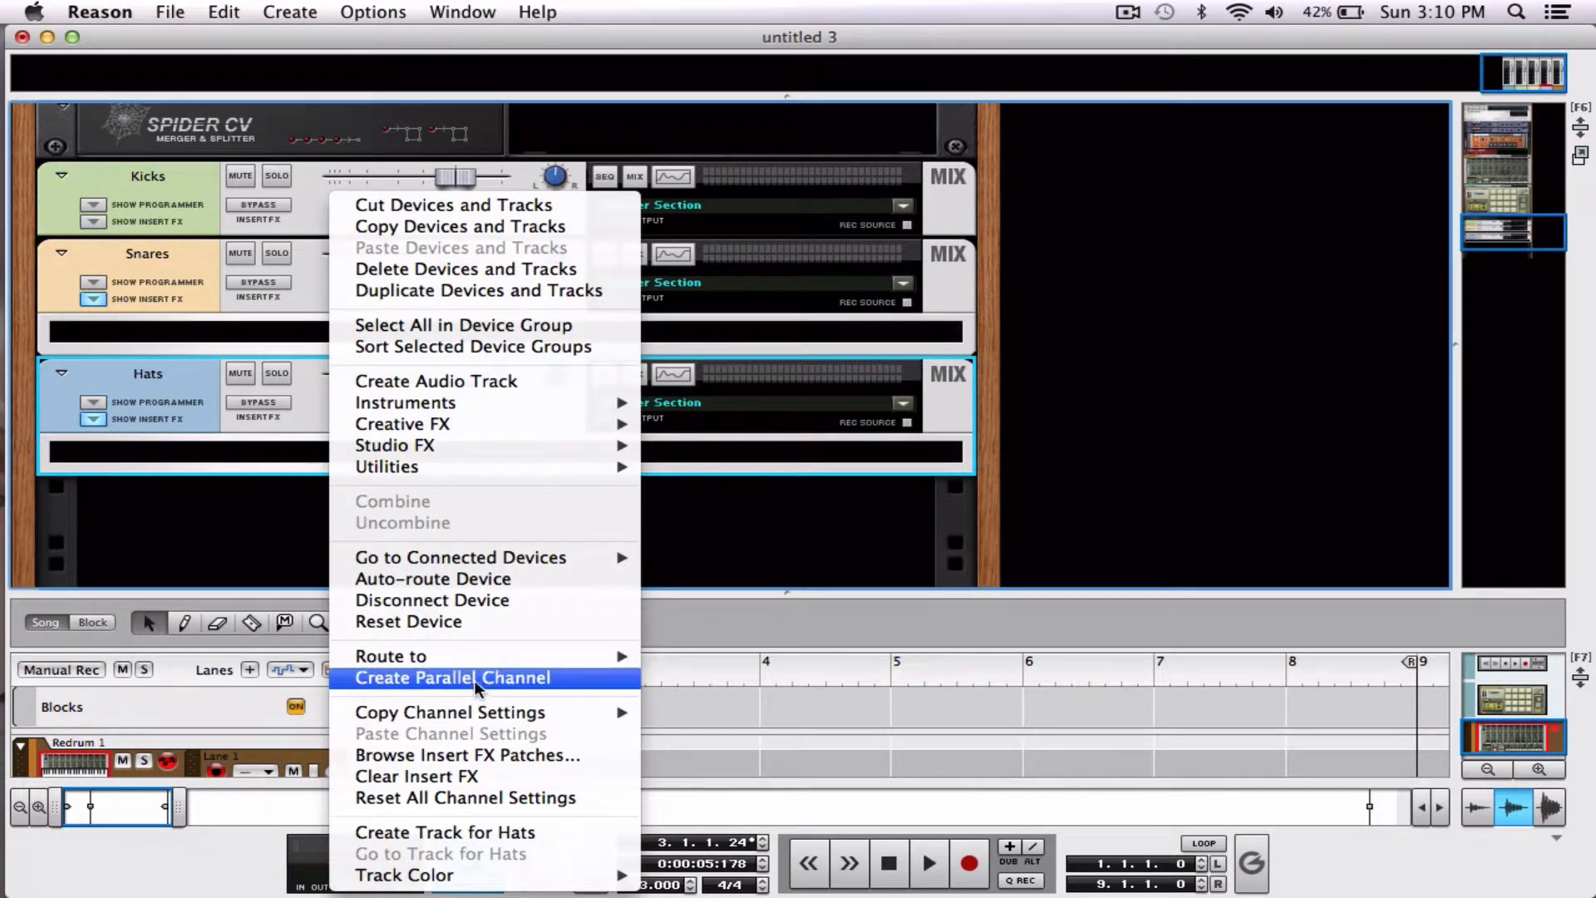
{"action": "left_click", "coordinate": [454, 677]}
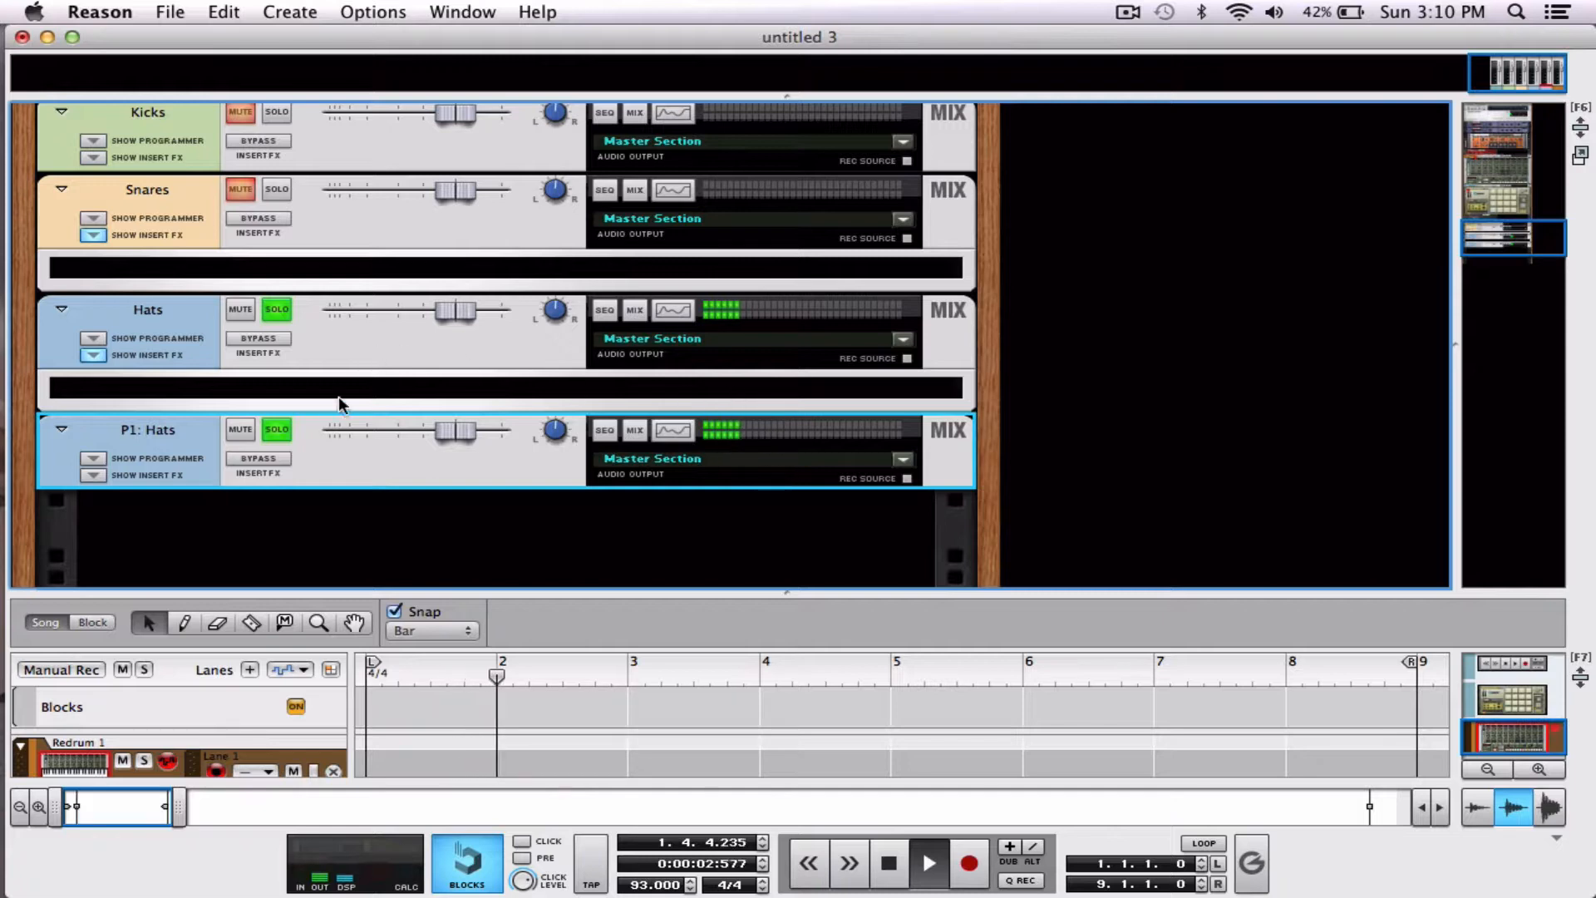
Unsolo so Kicks, Snares, Hats and P1: Hats play together, then stop at song start.
{"action": "left_click", "coordinate": [276, 430]}
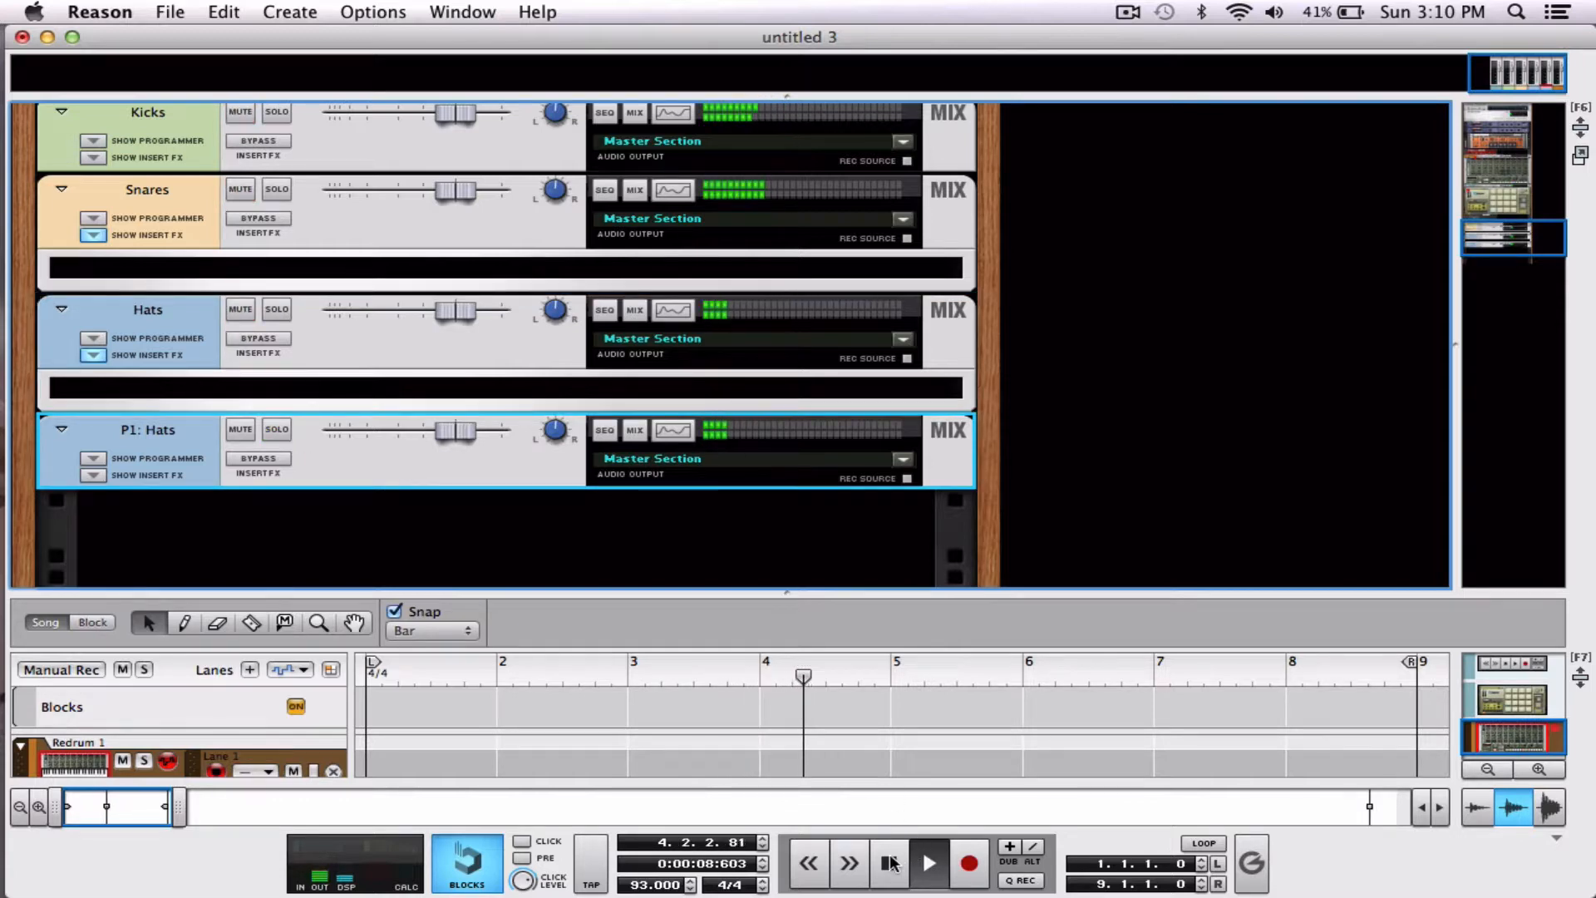
{"action": "left_click", "coordinate": [887, 863]}
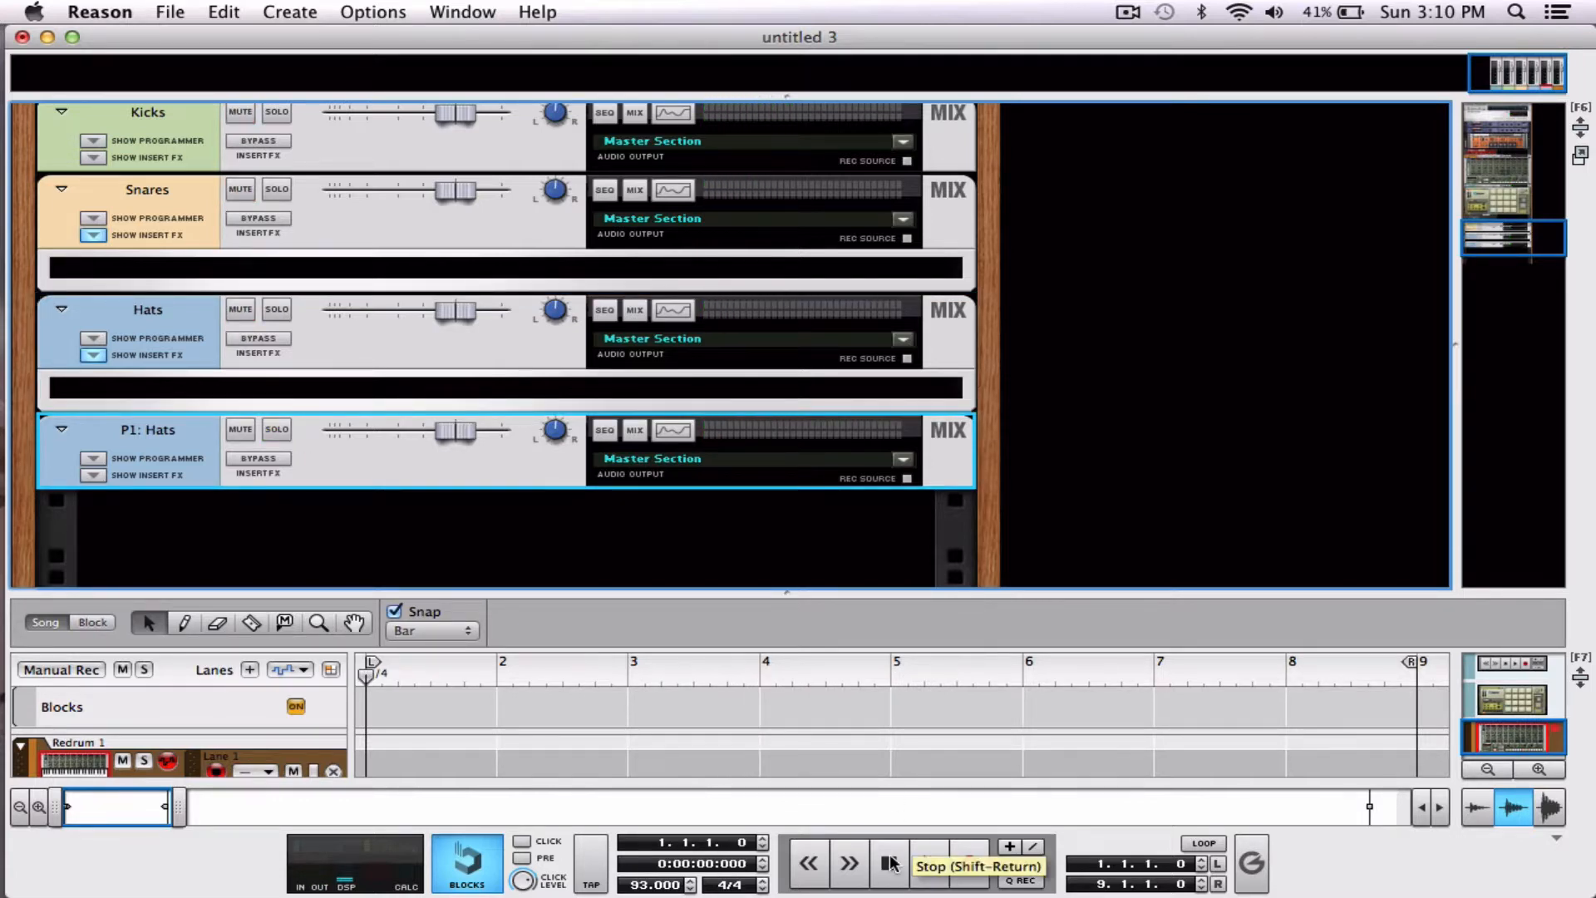